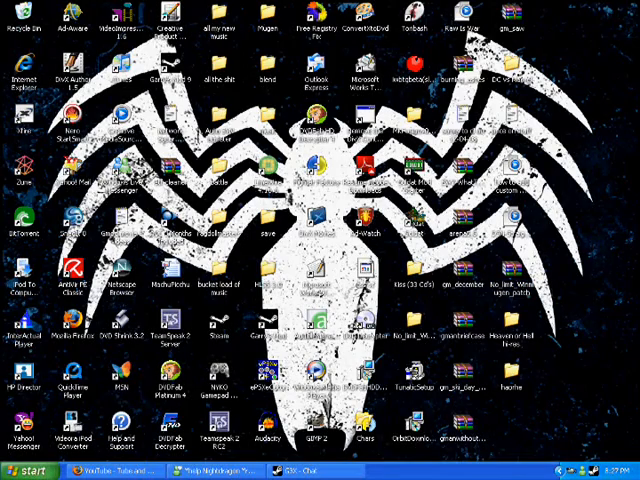
- Open the downloaded screenpack folder from the desktop
left_click(512, 284)
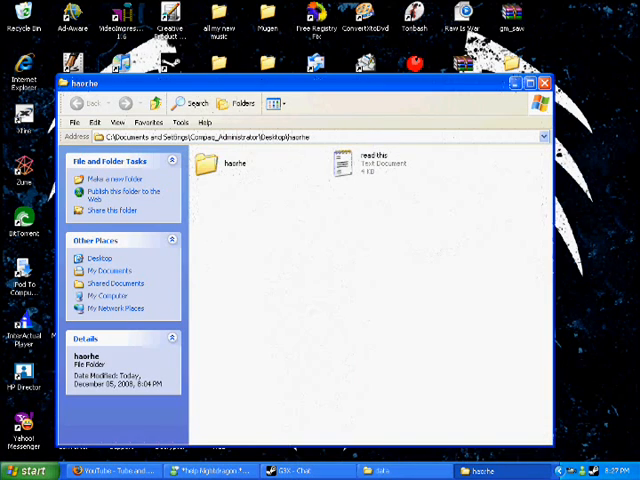
- Copy the screenpack's main files into MUGEN's data folder with Yes to All, then enter 'more slots select.def'
double_click(234, 162)
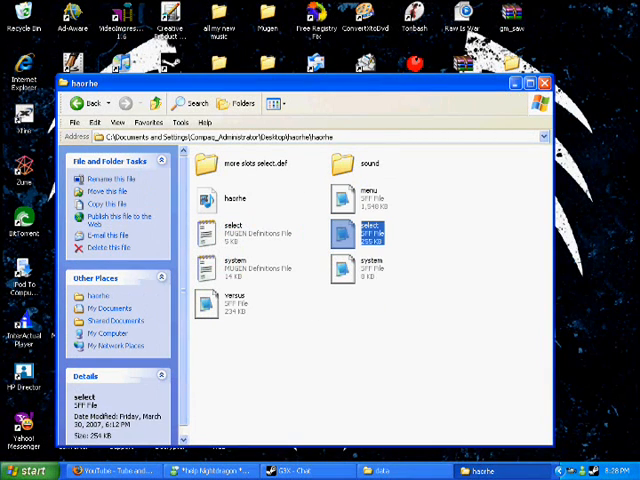
left_click(370, 268)
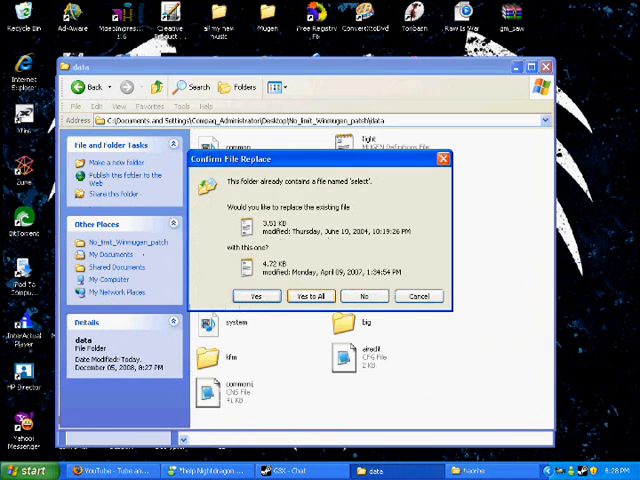
left_click(310, 296)
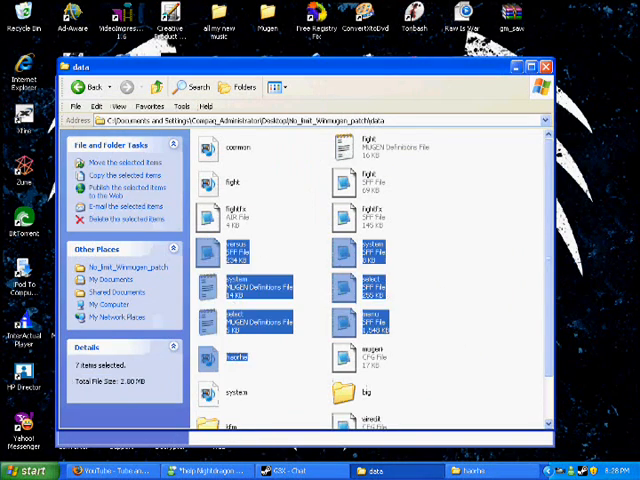
double_click(232, 356)
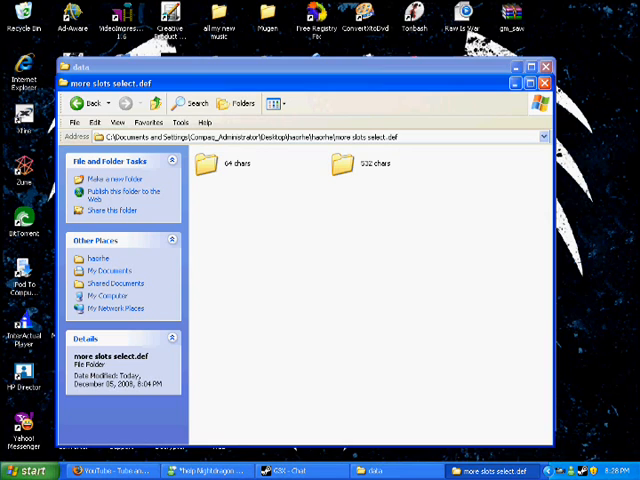
- Browse the 112 chars and 64 chars slot folders, then return to the No_limit_Winmugen_patch folder
left_click(360, 164)
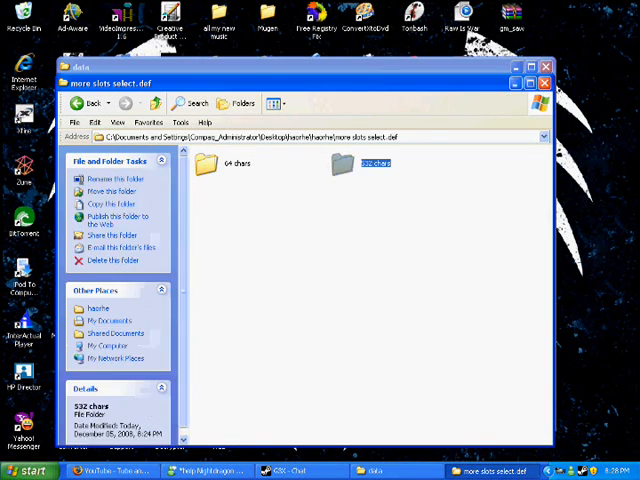
double_click(376, 158)
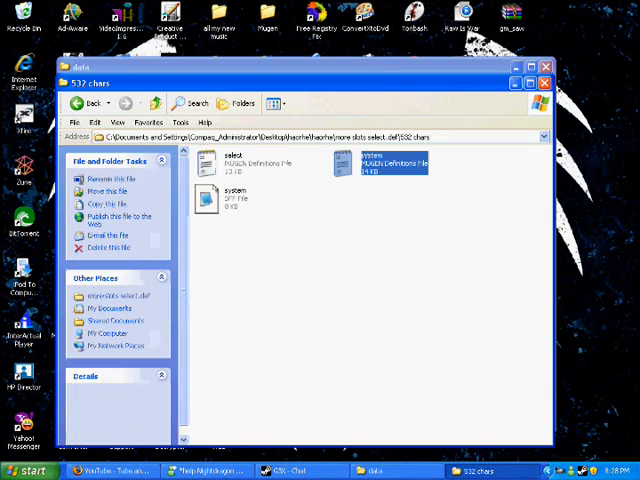
left_click(236, 196)
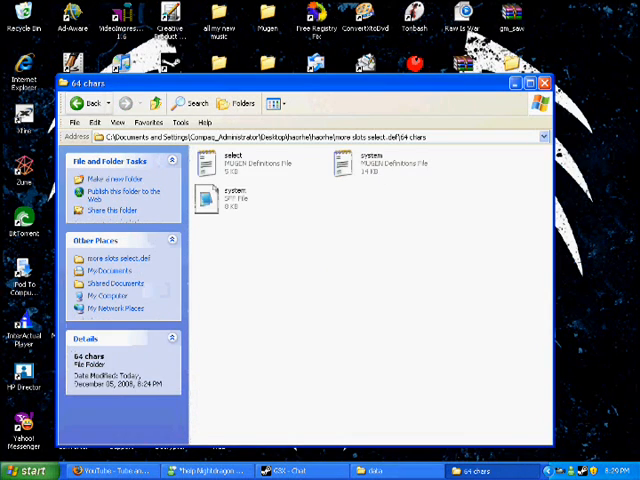
left_click(88, 104)
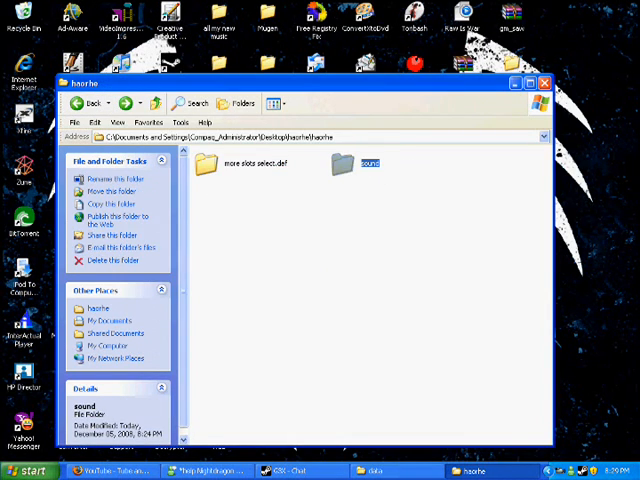
double_click(368, 158)
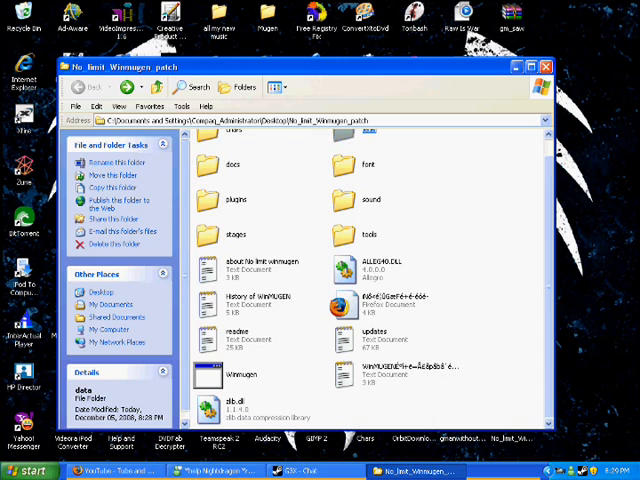
- Navigate from the patch folder to Desktop > Heaven or Hell > hi res folder
left_click(240, 374)
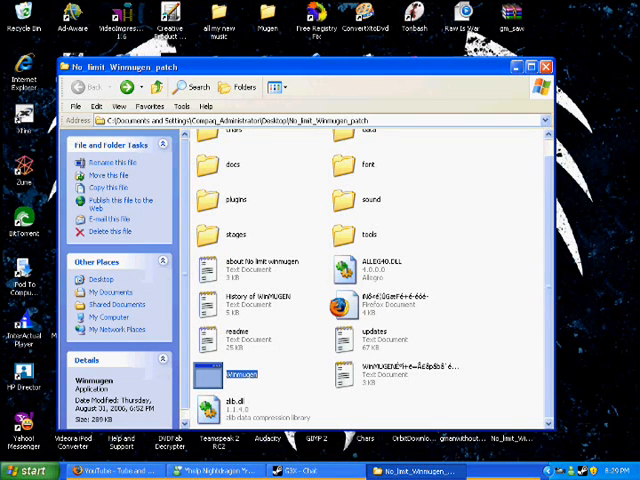
double_click(242, 376)
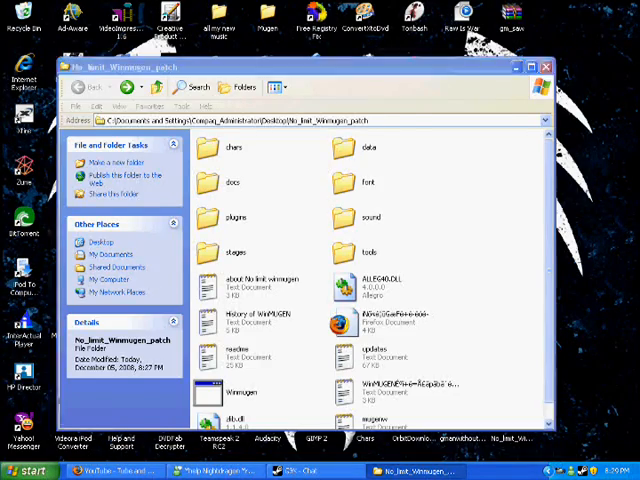
left_click(552, 68)
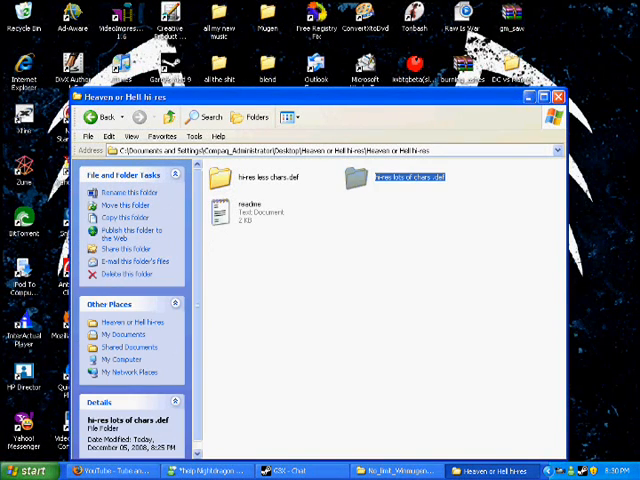
- Browse the lots of chars folder's data, then go to No_limit_Winmugen_patch2 on the desktop
double_click(400, 176)
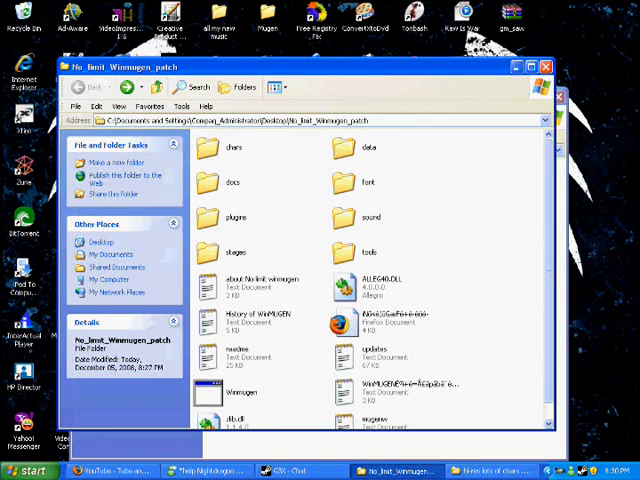
double_click(368, 148)
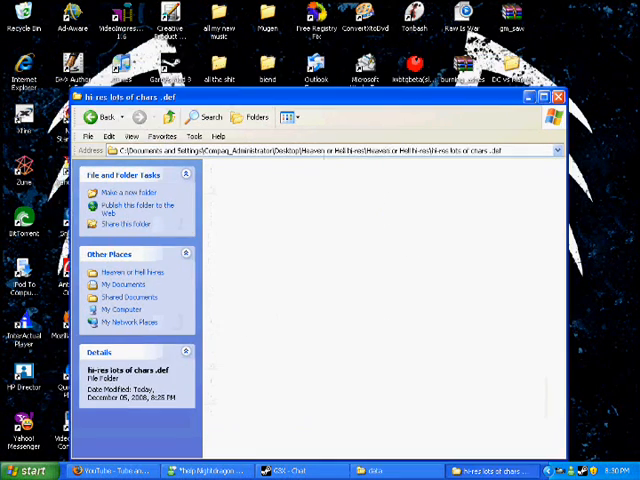
left_click(104, 116)
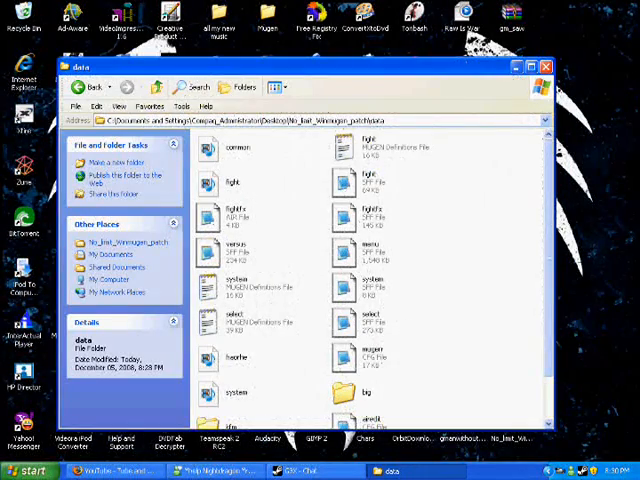
left_click(80, 88)
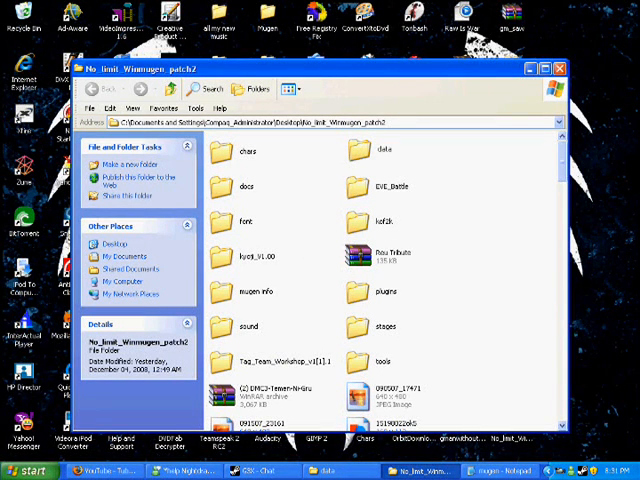
- Enter the patch's plugins folder and bring up mugen.cfg in Notepad
double_click(372, 296)
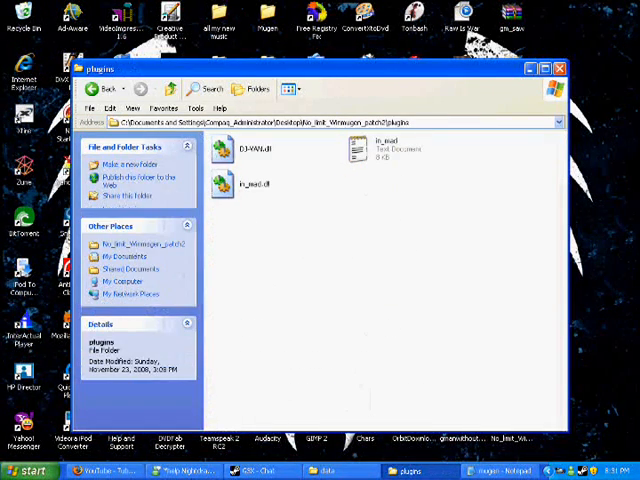
right_click(250, 148)
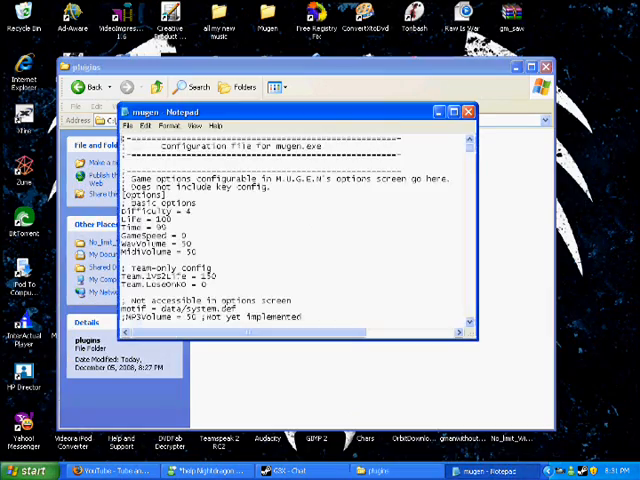
- Set the [Music] plugin line in mugen.cfg to DJ-VAN.dll
scroll("down", 3)
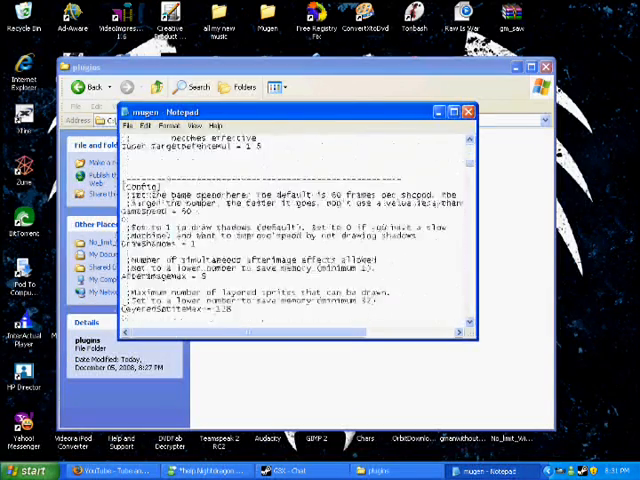
scroll("down", 3)
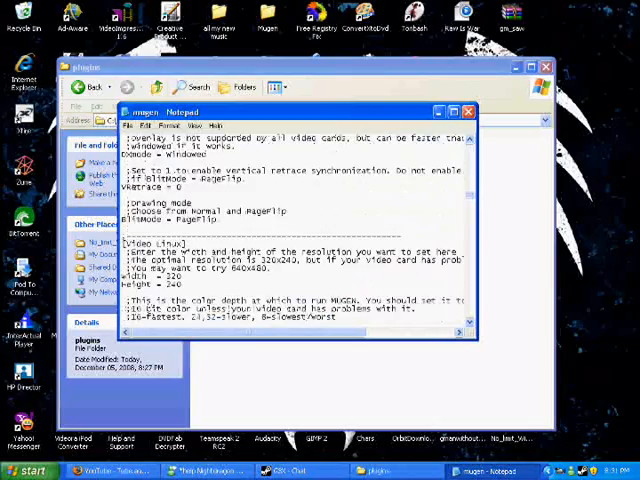
scroll("down", 3)
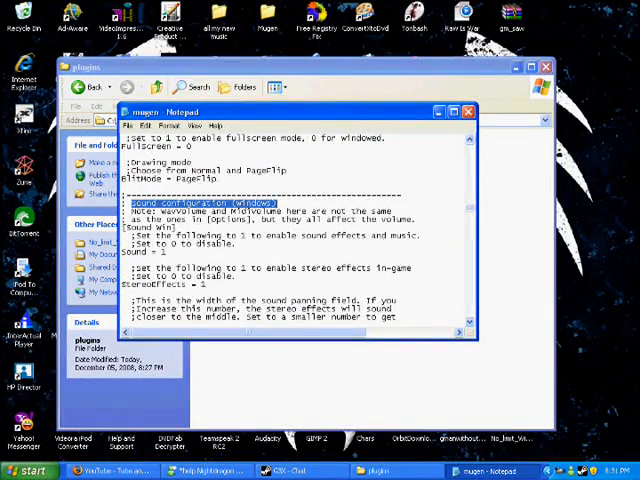
scroll("down", 3)
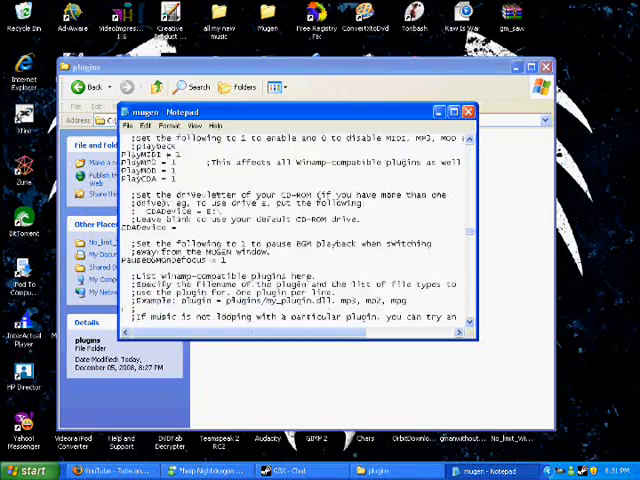
scroll("down", 3)
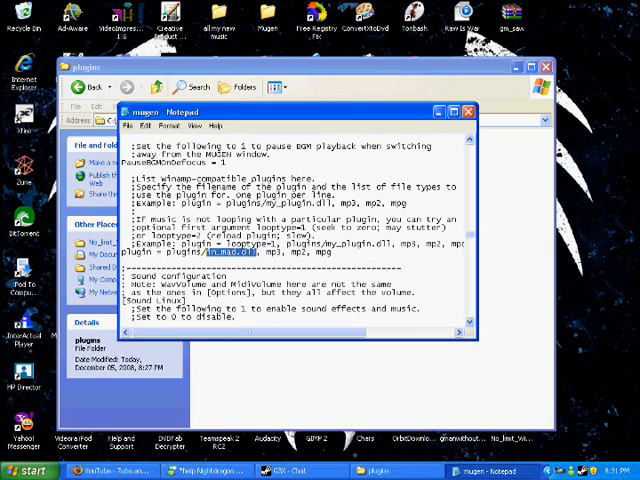
type("DJ-VAN.dll")
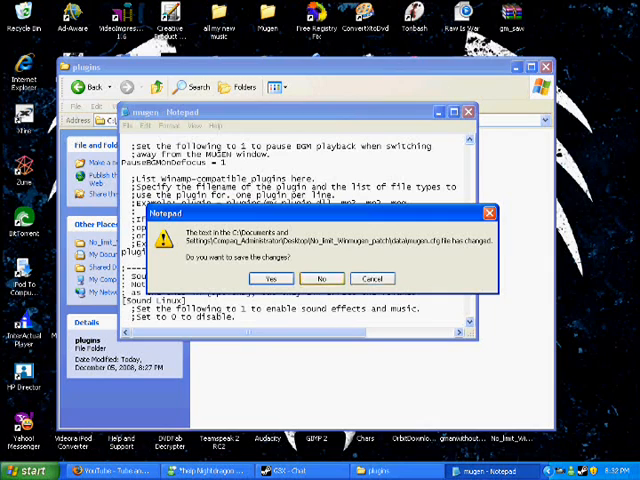
- Save mugen.cfg with Yes and look through the reopened configuration
left_click(322, 278)
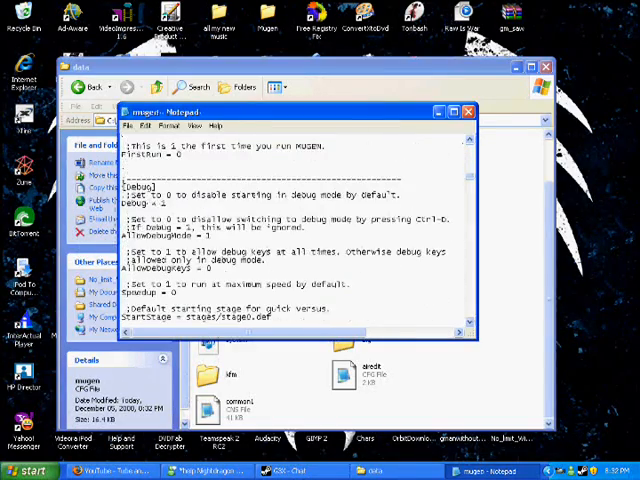
scroll("down", 3)
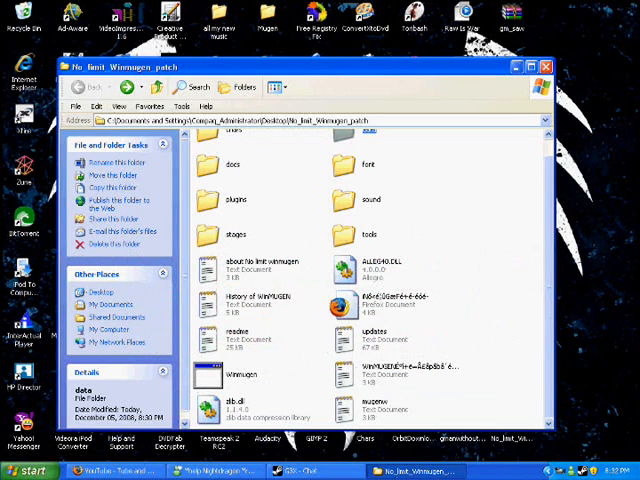
- Close the No_limit_Winmugen_patch Explorer window, leaving the desktop
left_click(240, 374)
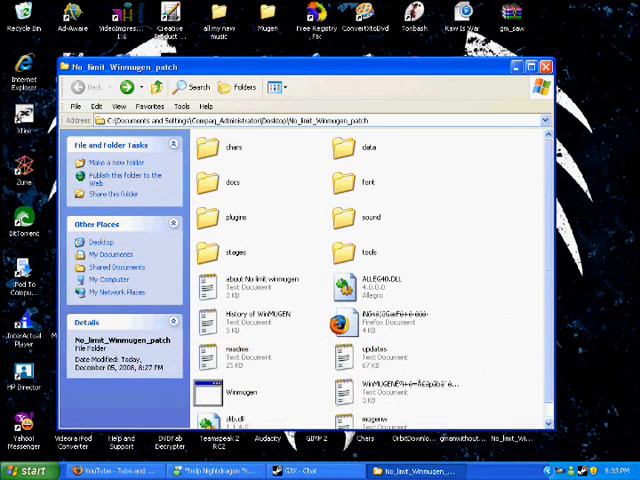
left_click(548, 66)
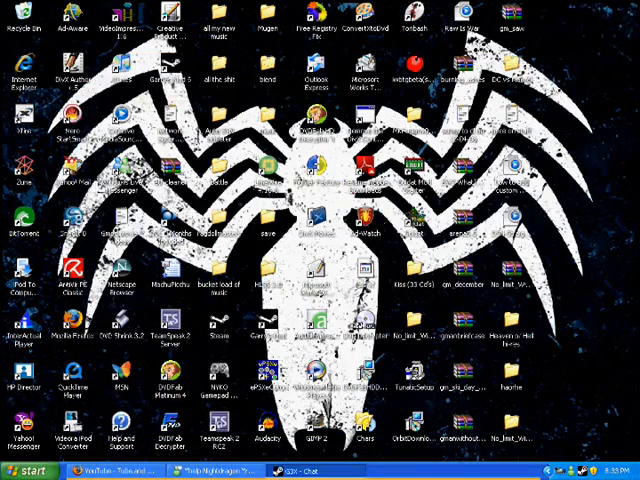